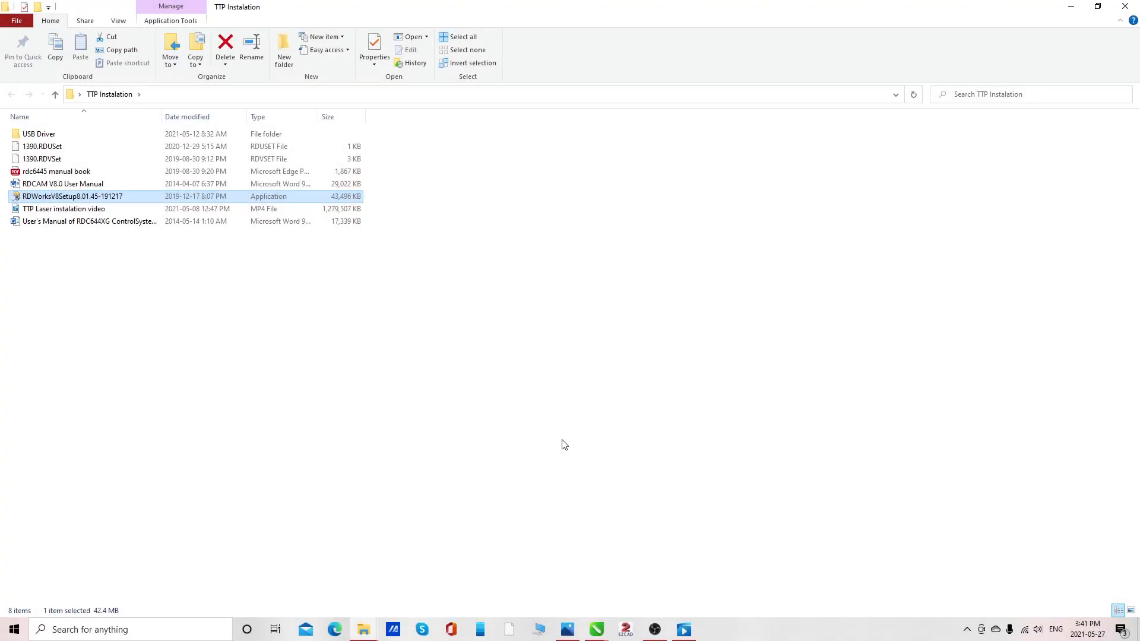
{"action": "mouse_move", "coordinate": [582, 337]}
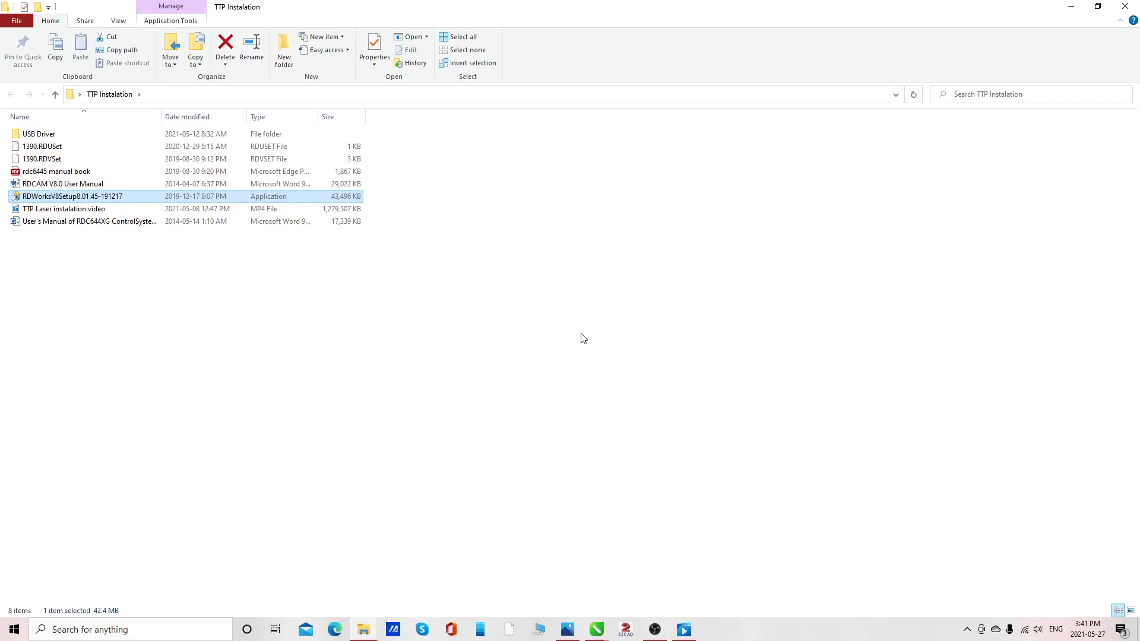
{"action": "mouse_move", "coordinate": [114, 421]}
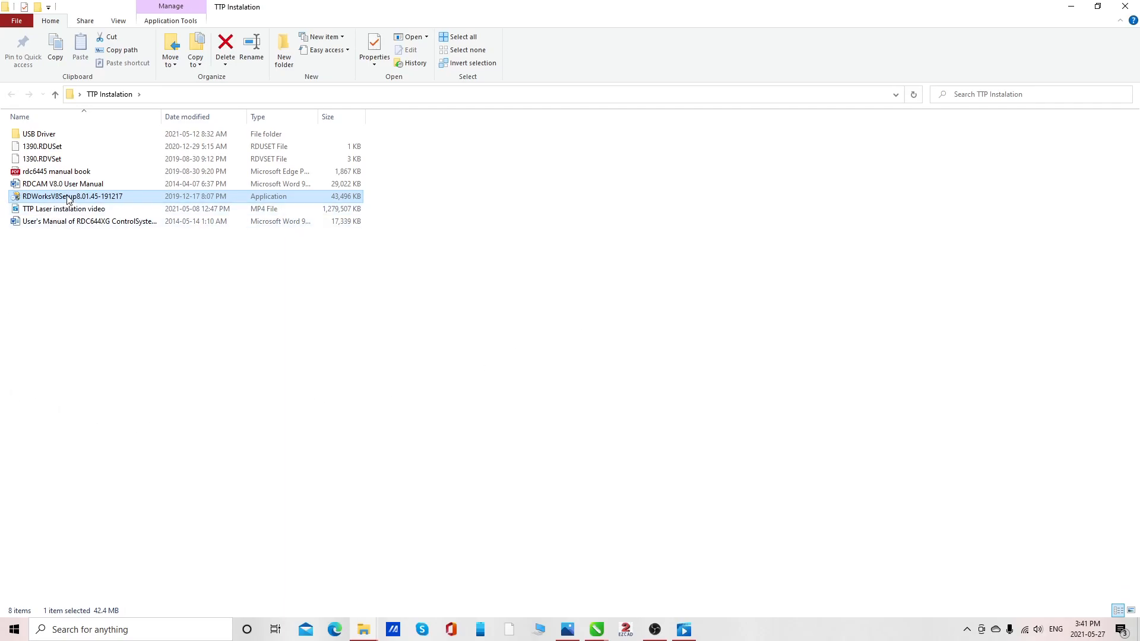
Step: Run RDWorksV8Setup8.01.45-191217 from the TTP Instalation folder to start the setup wizard
{"action": "double_click", "coordinate": [72, 197]}
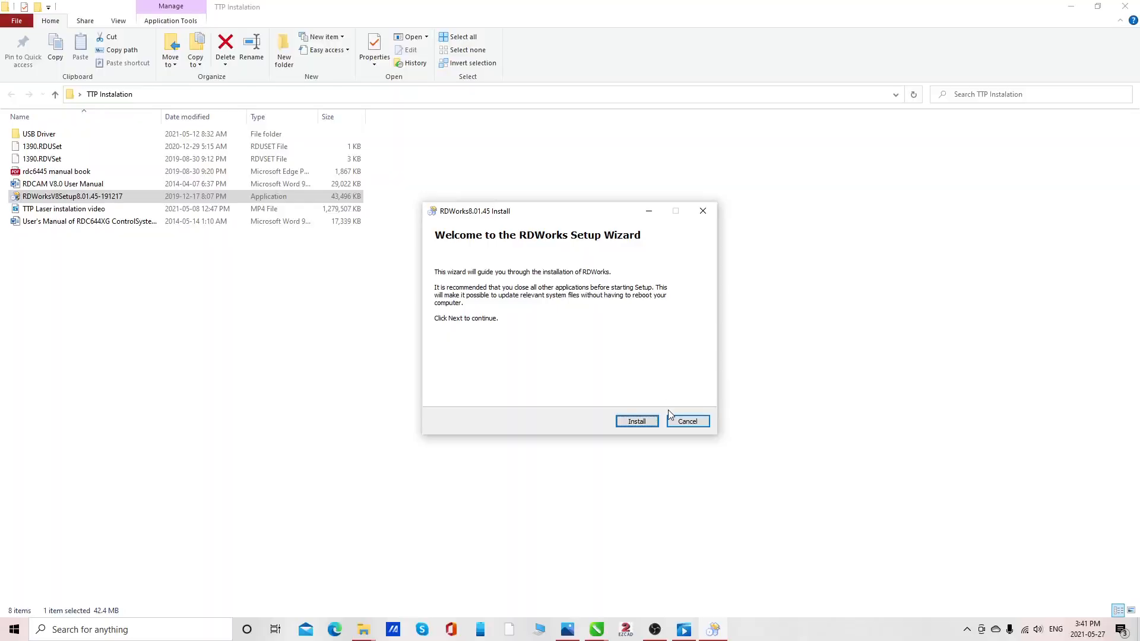
Step: Install the laser USB driver, then RDWorks V8, acknowledging each completion prompt
{"action": "left_click", "coordinate": [636, 421]}
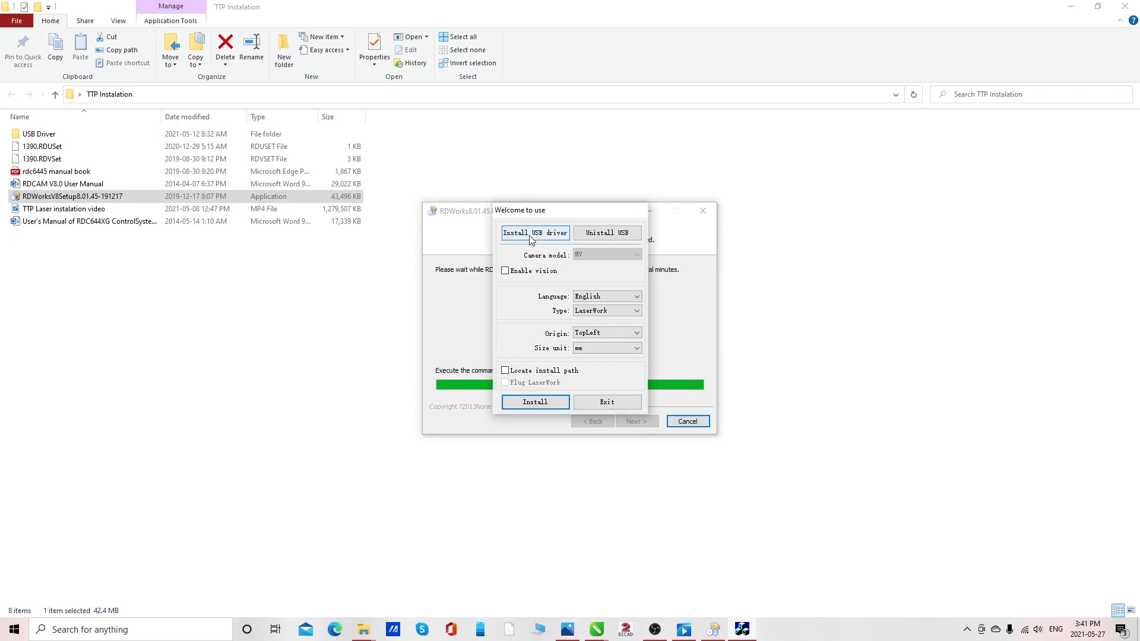
{"action": "left_click", "coordinate": [535, 233]}
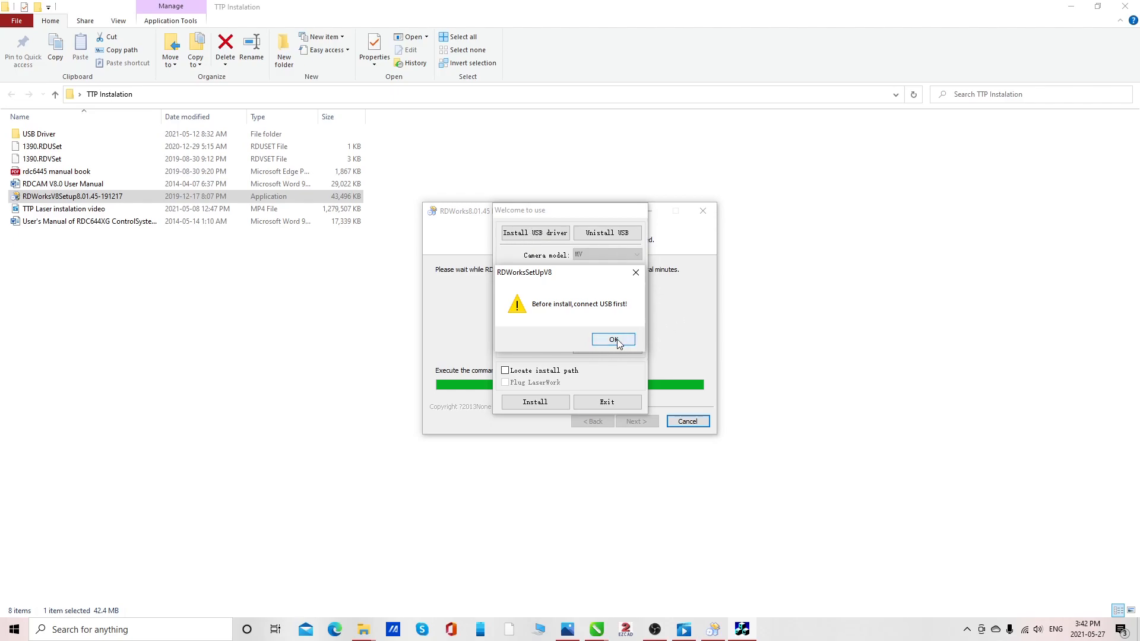
{"action": "left_click", "coordinate": [612, 340]}
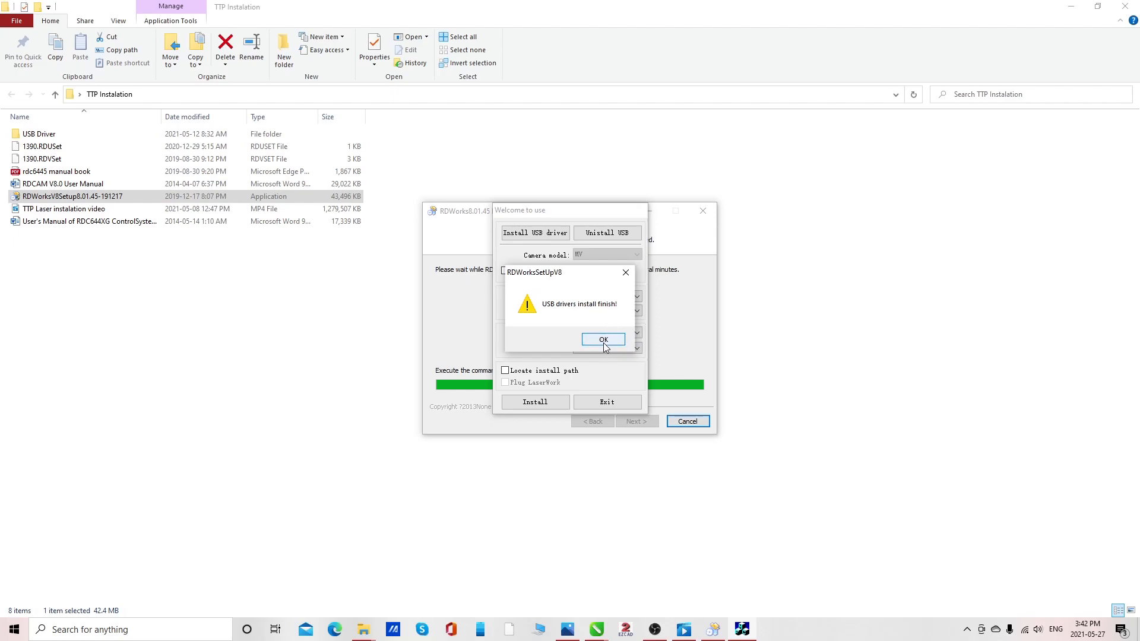
{"action": "left_click", "coordinate": [602, 339]}
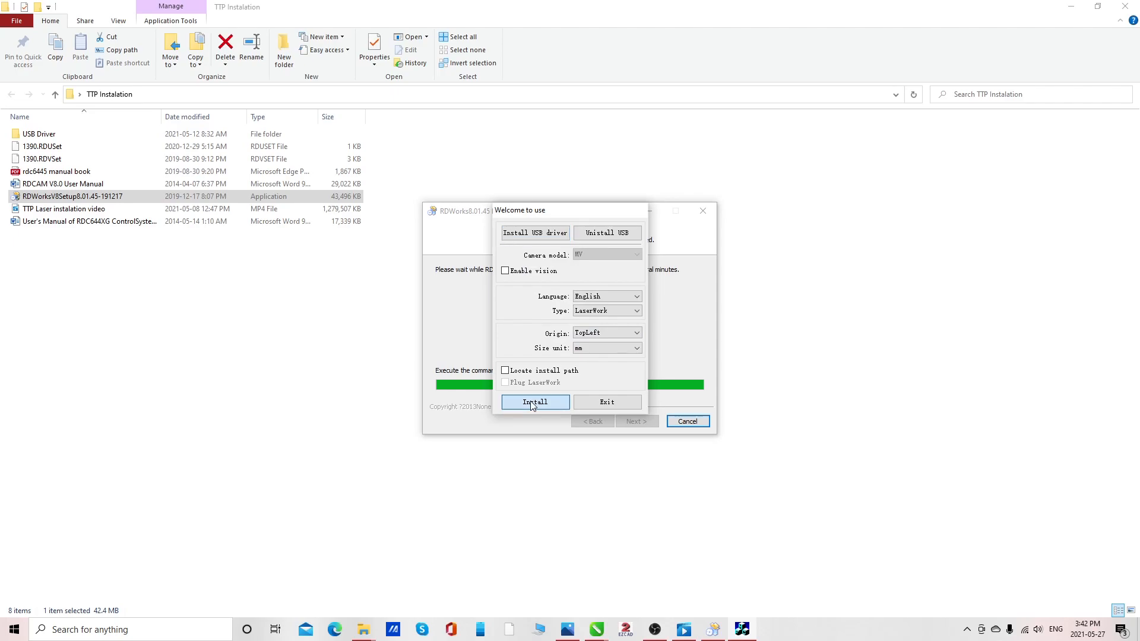
{"action": "left_click", "coordinate": [535, 402]}
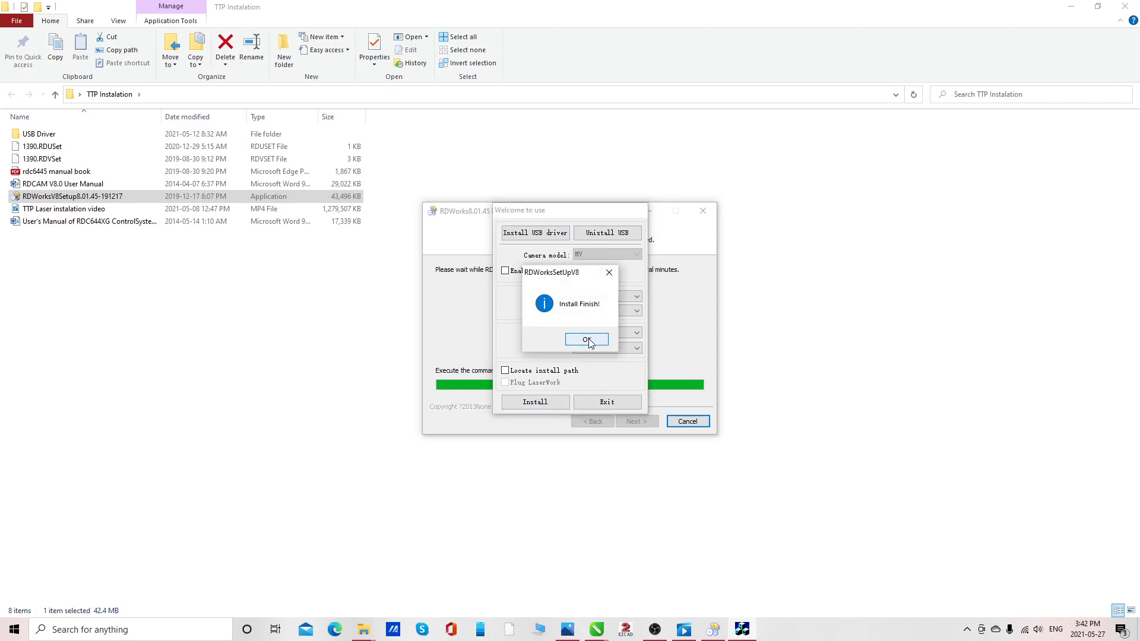
{"action": "left_click", "coordinate": [586, 339]}
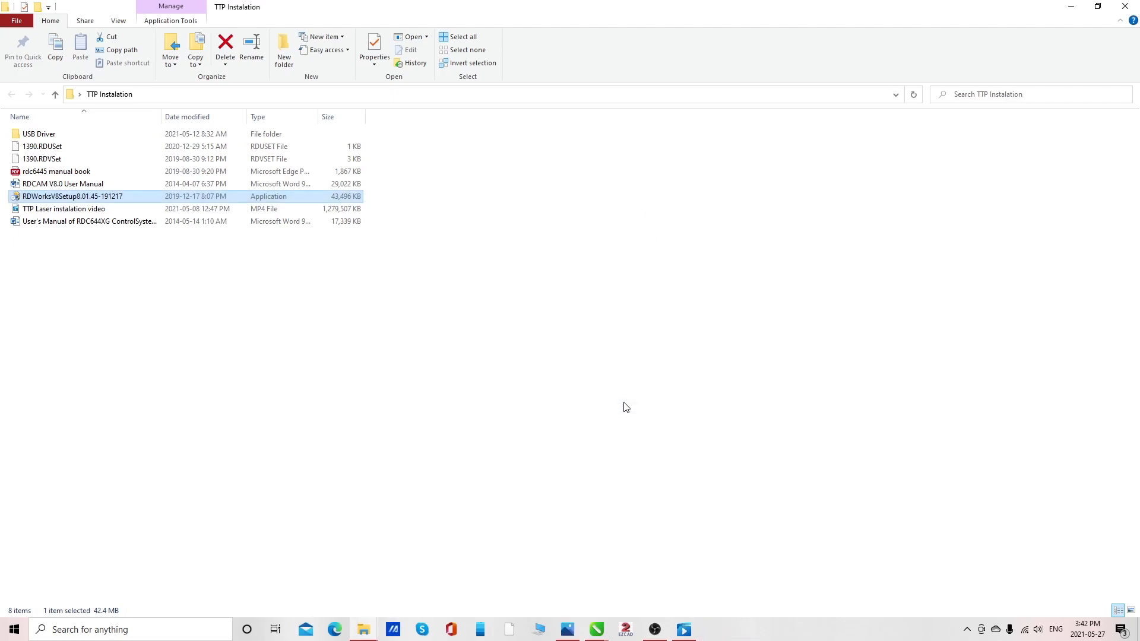
Step: Launch RDWorks, run a successful USB port test in Device Setting, and close the device dialogs
{"action": "double_click", "coordinate": [72, 196]}
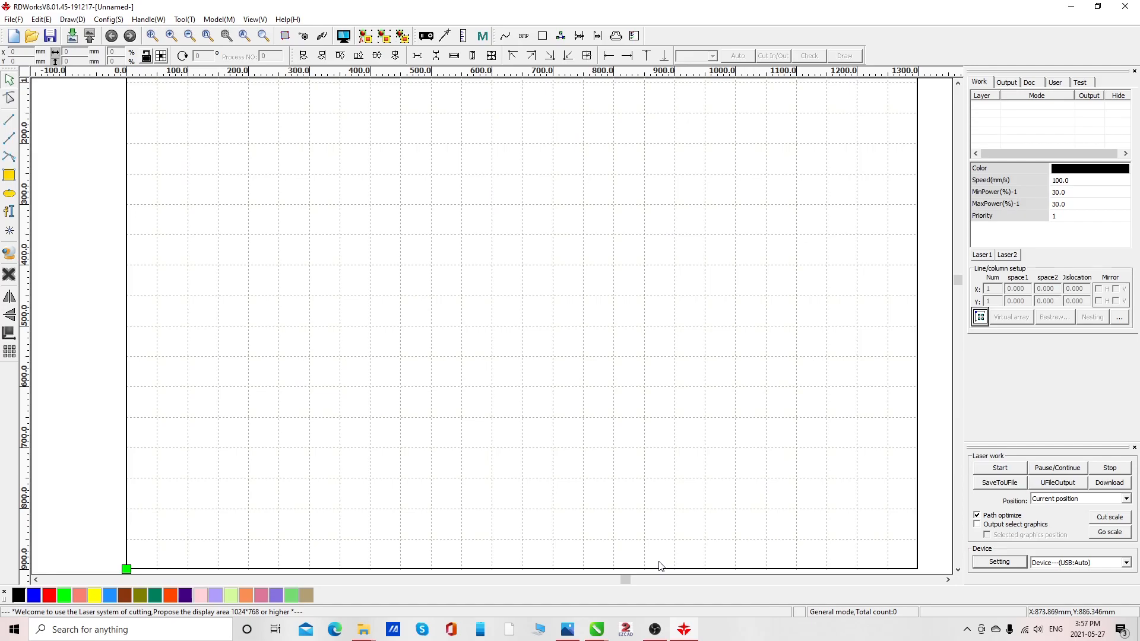
{"action": "mouse_move", "coordinate": [950, 553]}
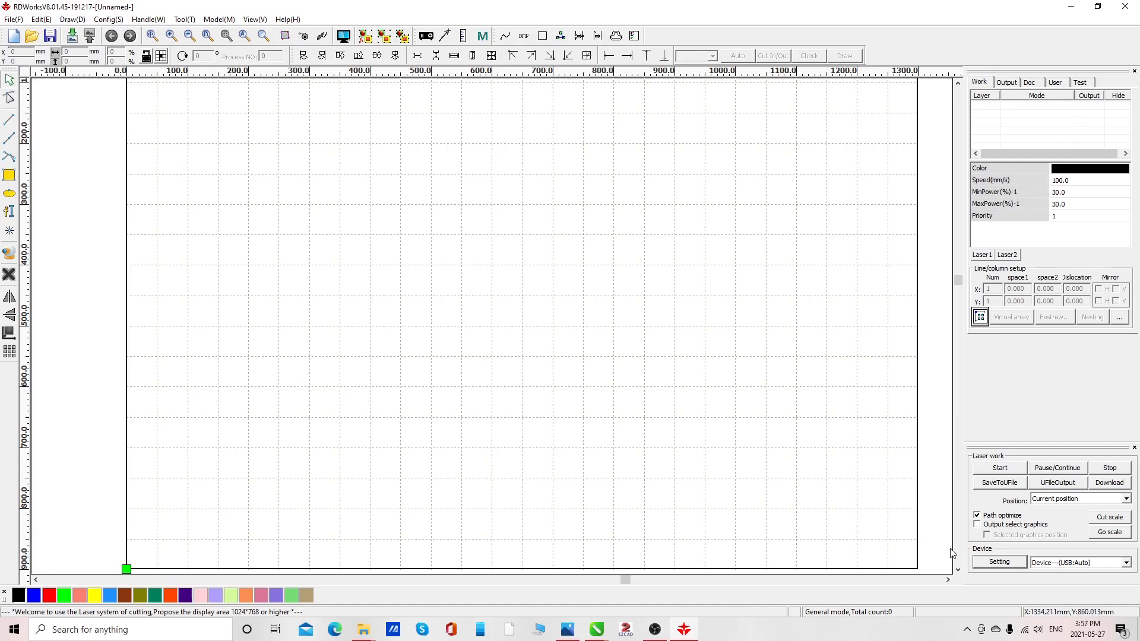
{"action": "left_click", "coordinate": [998, 561]}
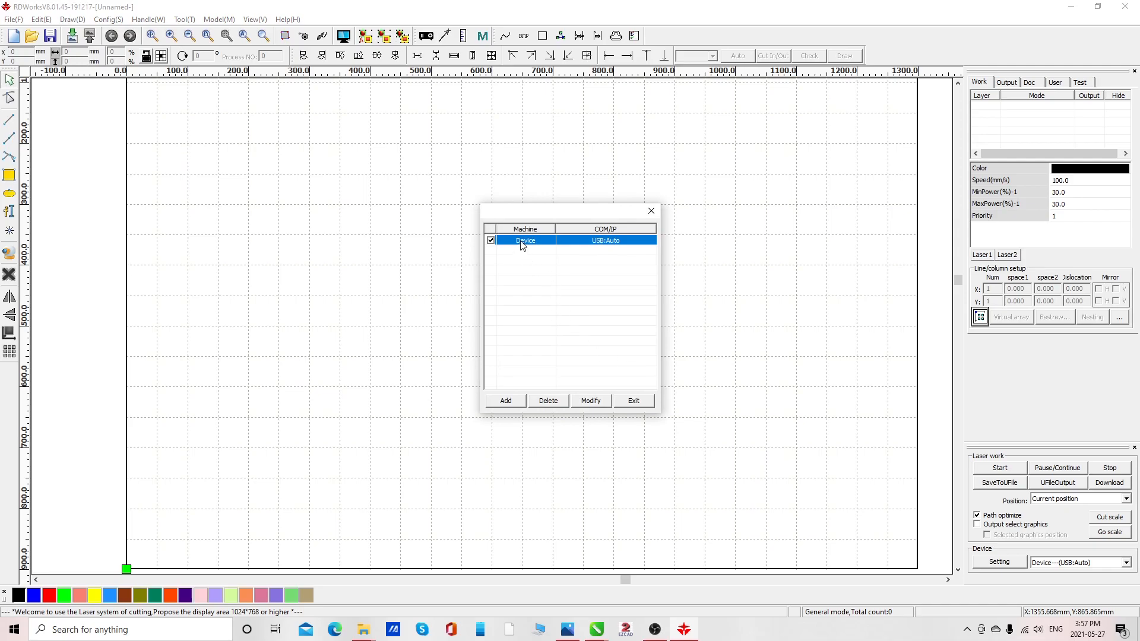
{"action": "left_click", "coordinate": [589, 401]}
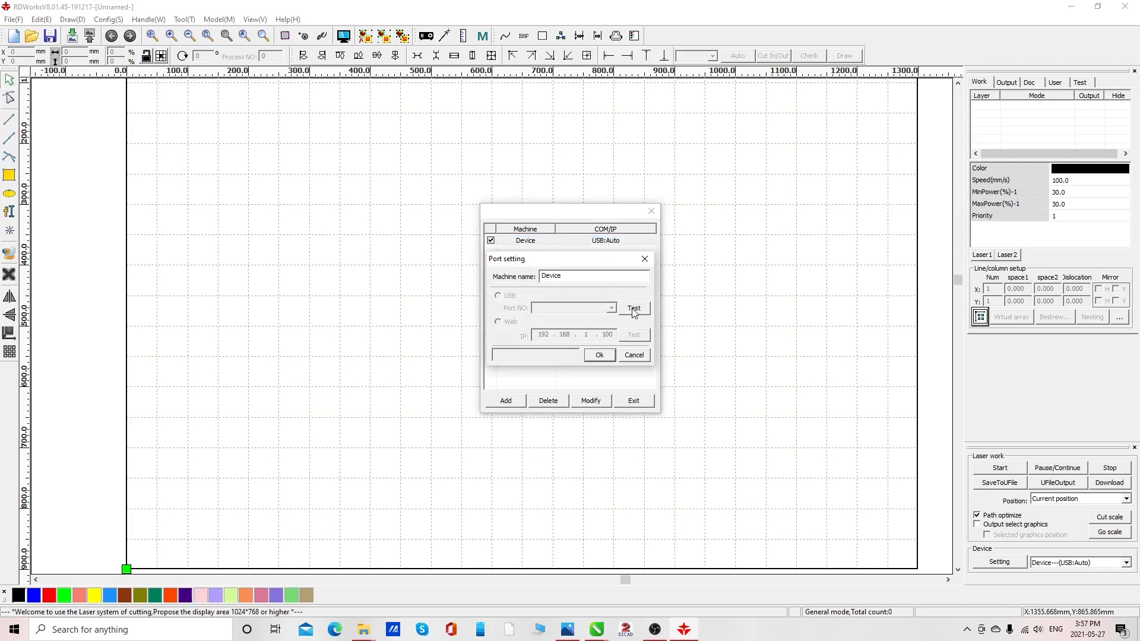
{"action": "left_click", "coordinate": [632, 308]}
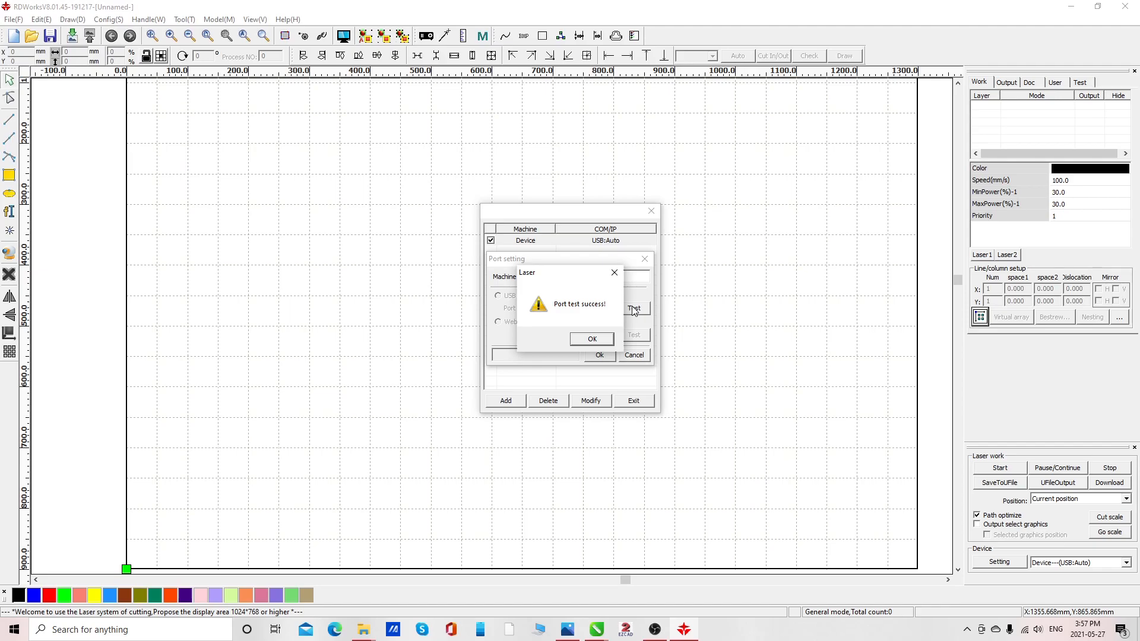
{"action": "mouse_move", "coordinate": [626, 298]}
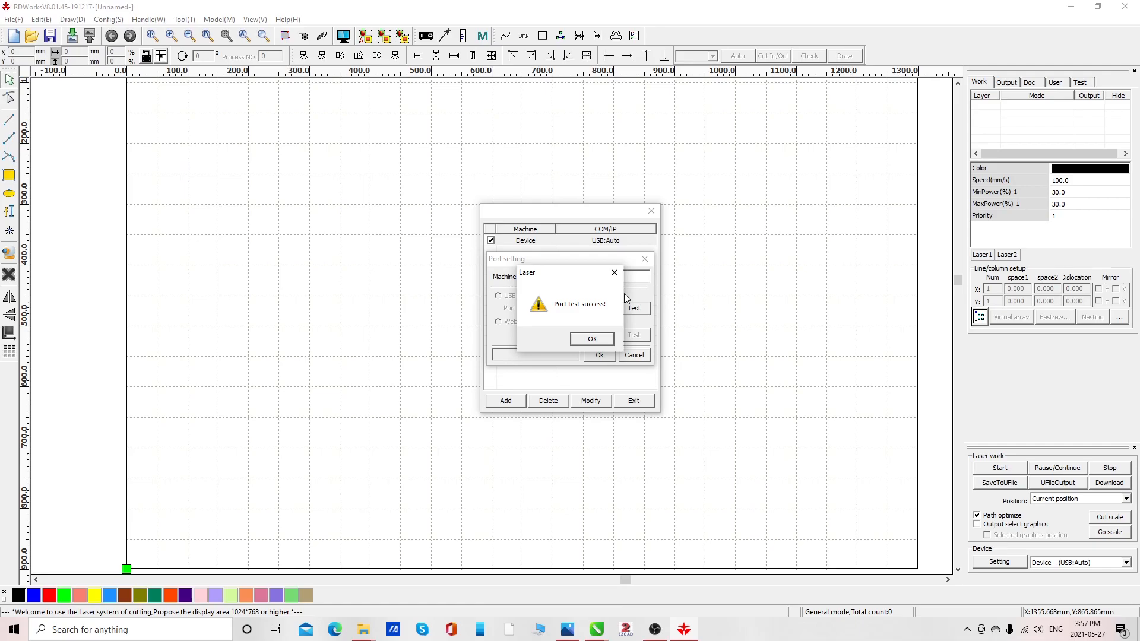
{"action": "left_click", "coordinate": [591, 339]}
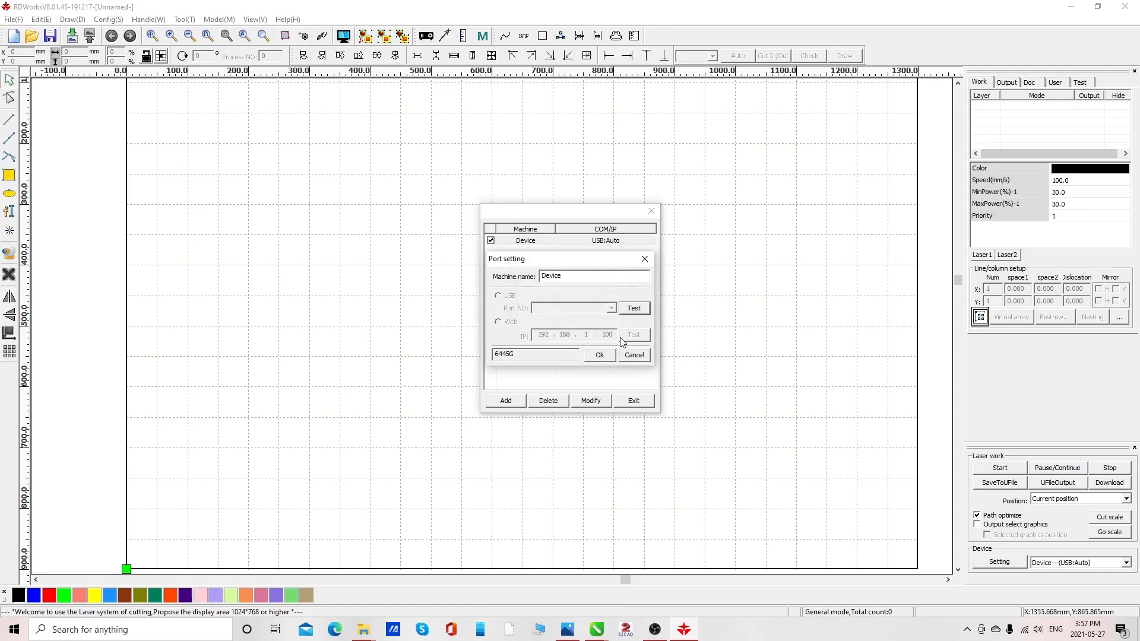
{"action": "left_click", "coordinate": [631, 355]}
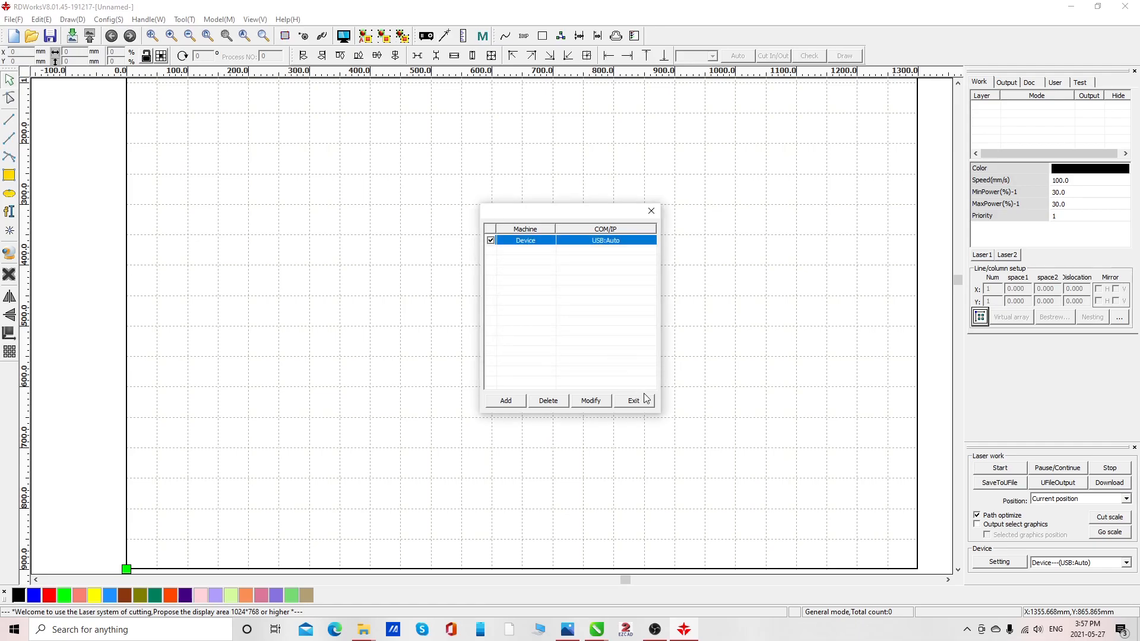
{"action": "left_click", "coordinate": [632, 400]}
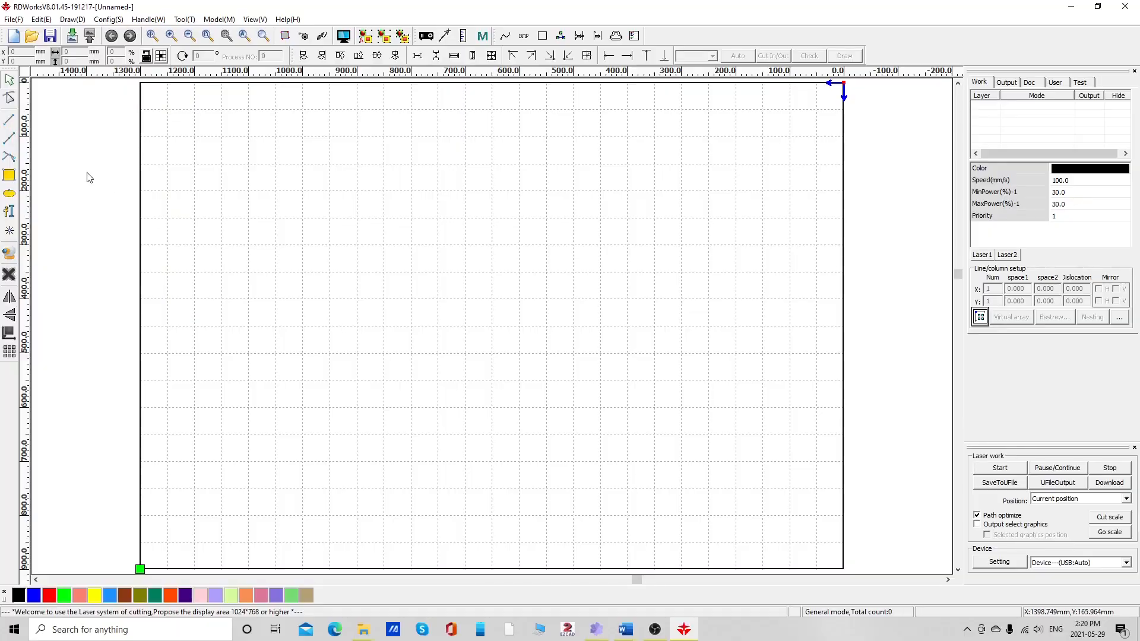
Step: Open vendor settings with the password and read the controller's current vendor parameters
{"action": "left_click", "coordinate": [13, 19]}
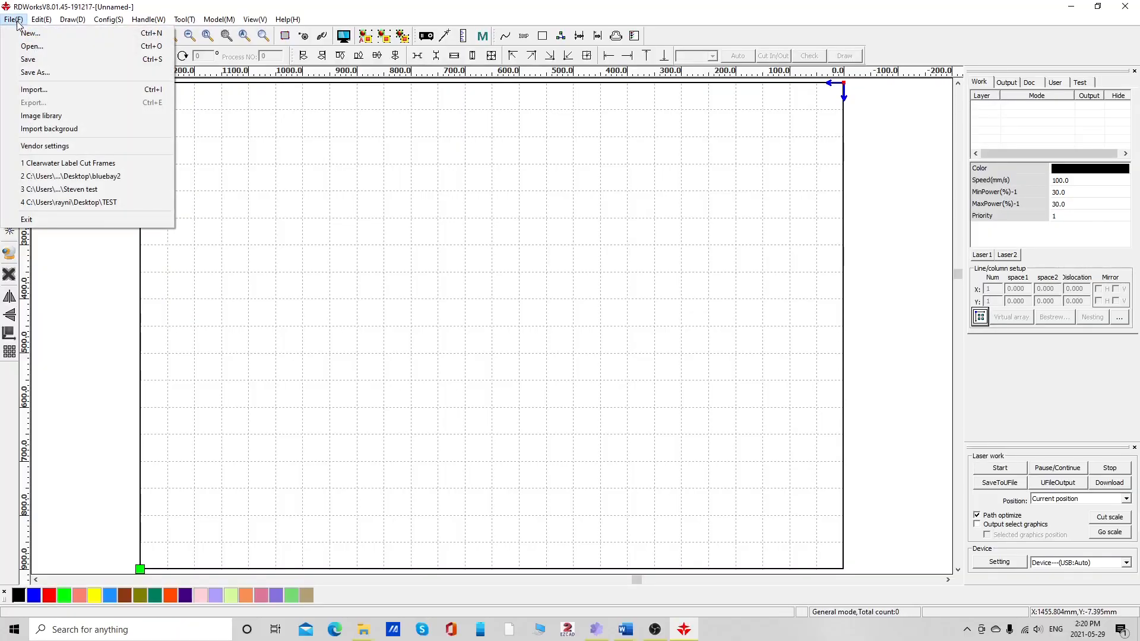
{"action": "left_click", "coordinate": [45, 145]}
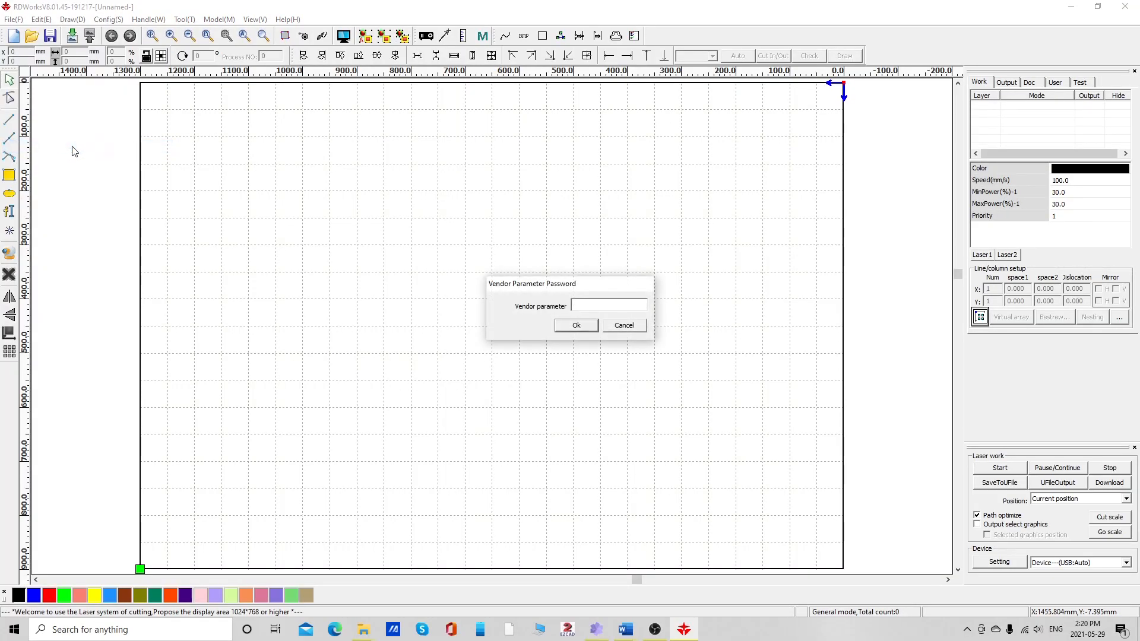
{"action": "type", "text": "**"}
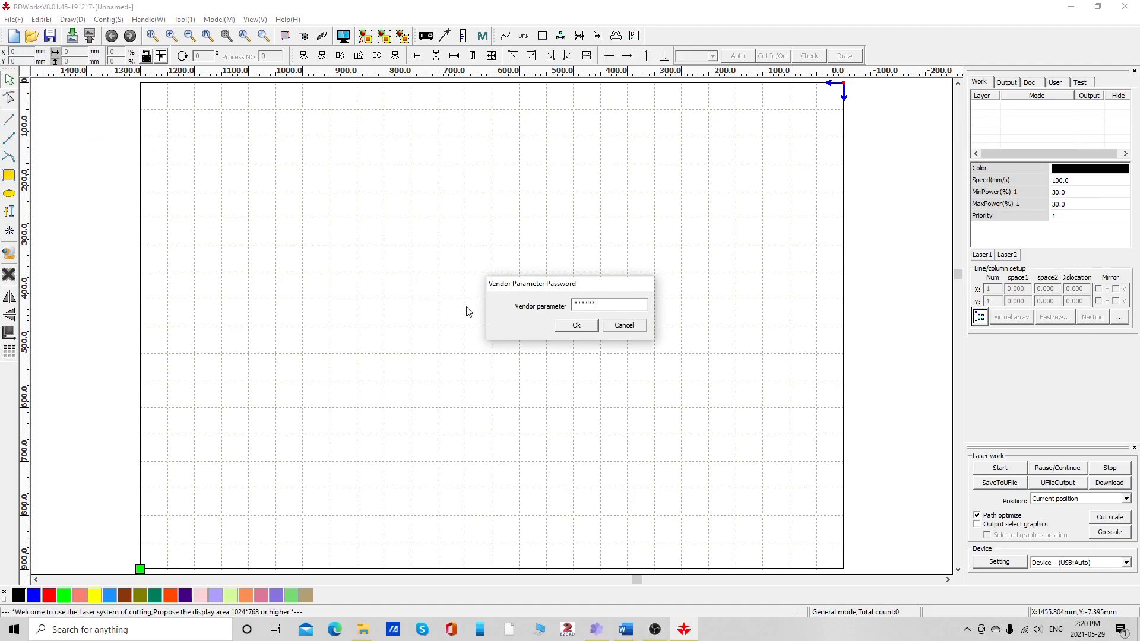
{"action": "left_click", "coordinate": [575, 324]}
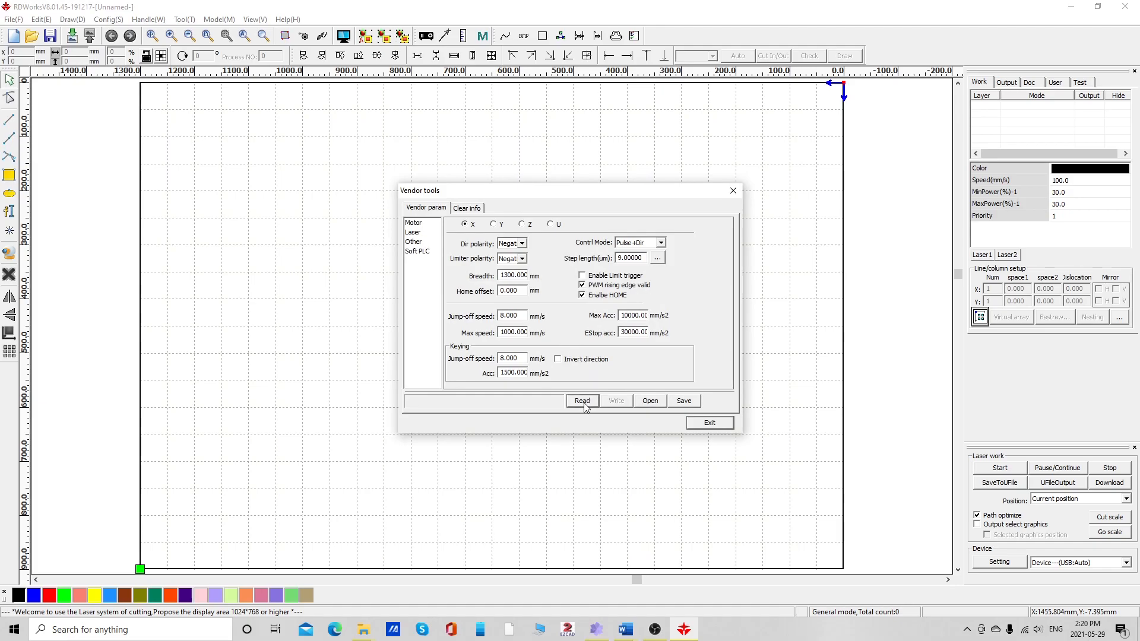
{"action": "left_click", "coordinate": [581, 400]}
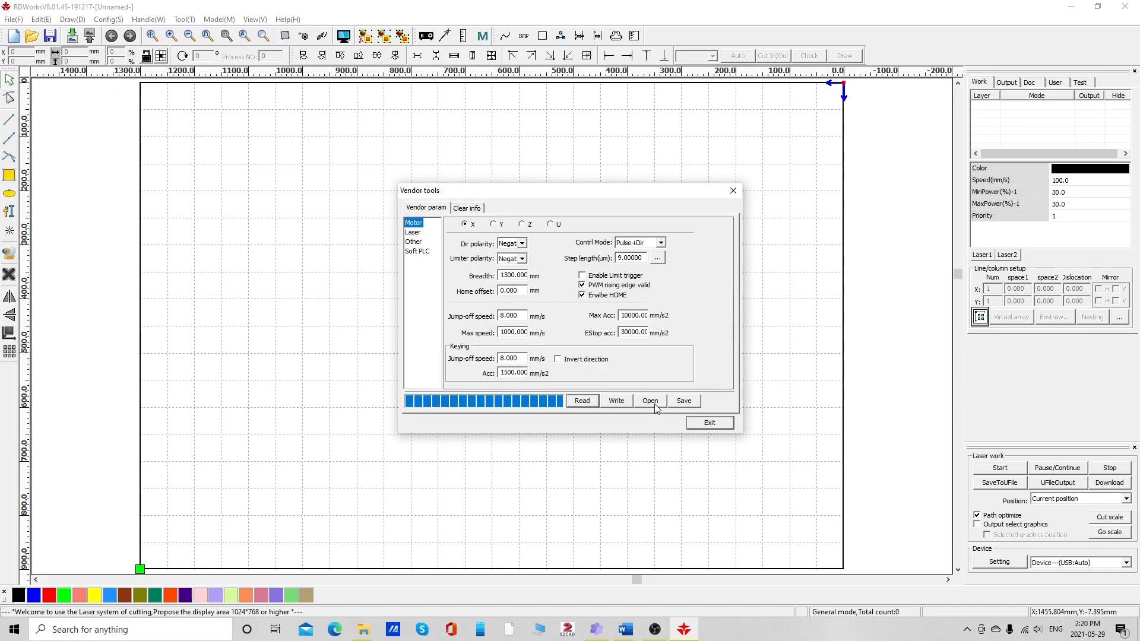
Step: Import 1390.RDVSet, write it to the controller, and exit the vendor tools
{"action": "left_click", "coordinate": [649, 400]}
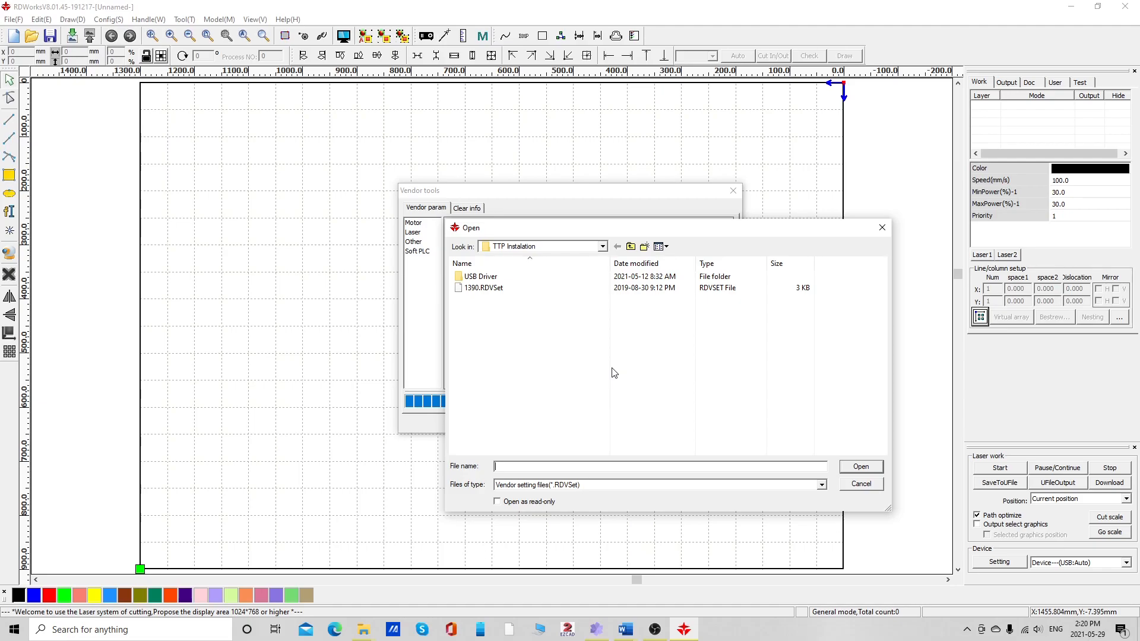
{"action": "left_click", "coordinate": [483, 287]}
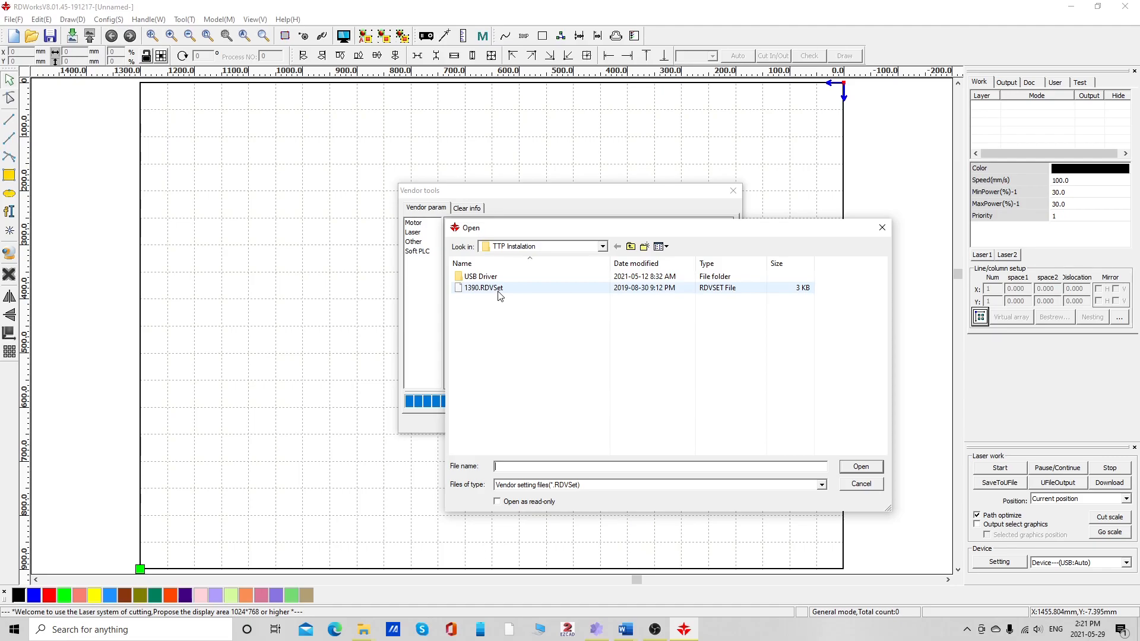
{"action": "left_click", "coordinate": [860, 465]}
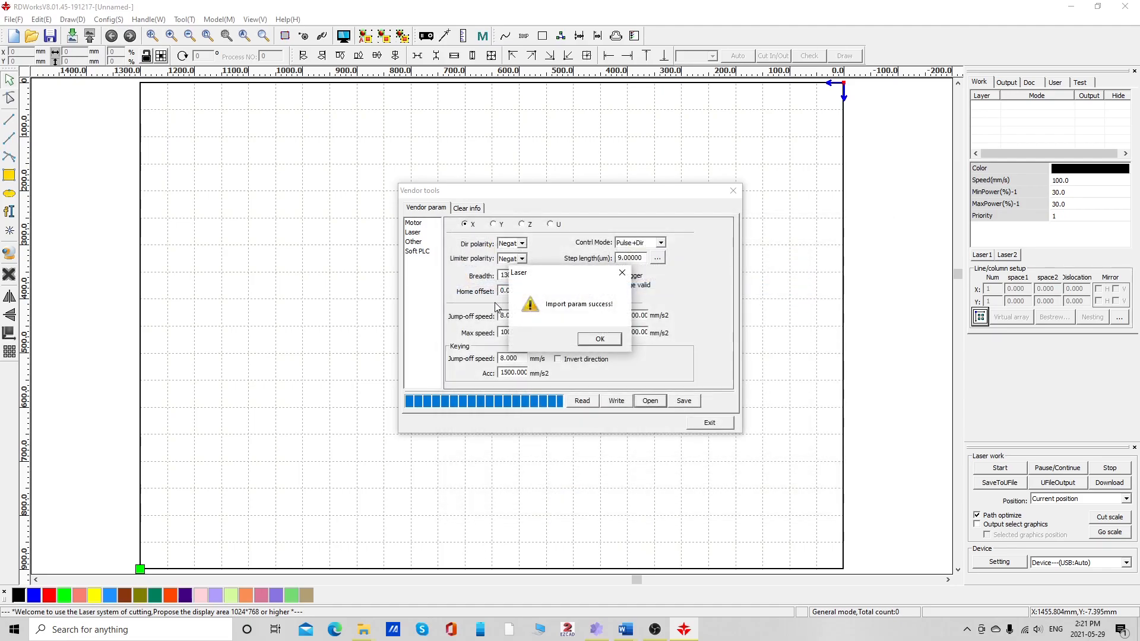
{"action": "left_click", "coordinate": [599, 339]}
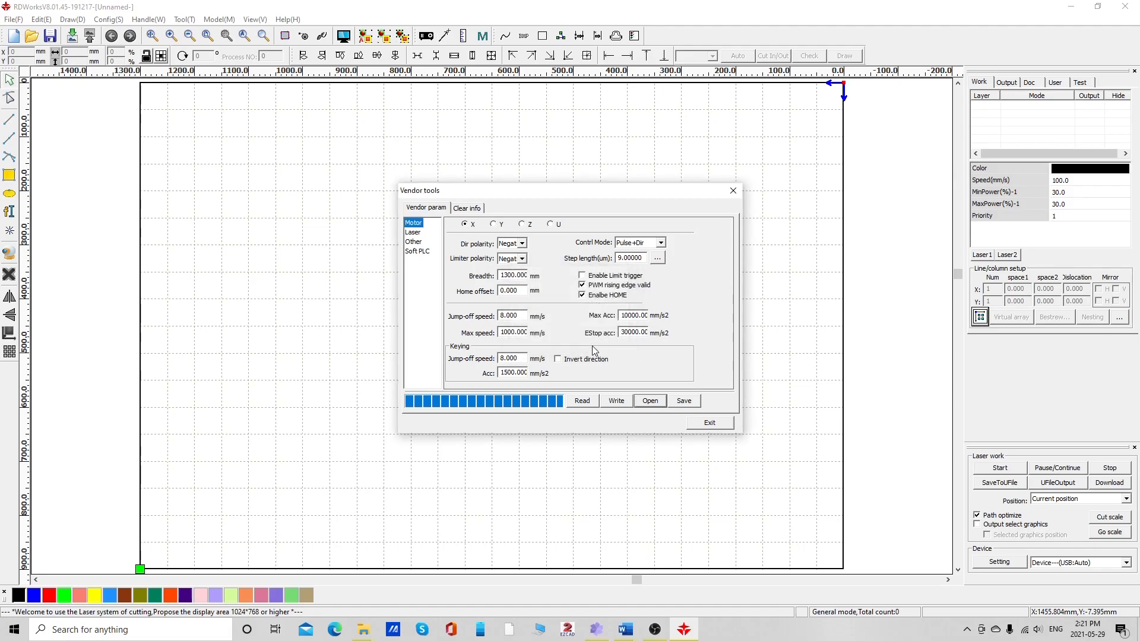
{"action": "left_click", "coordinate": [614, 400]}
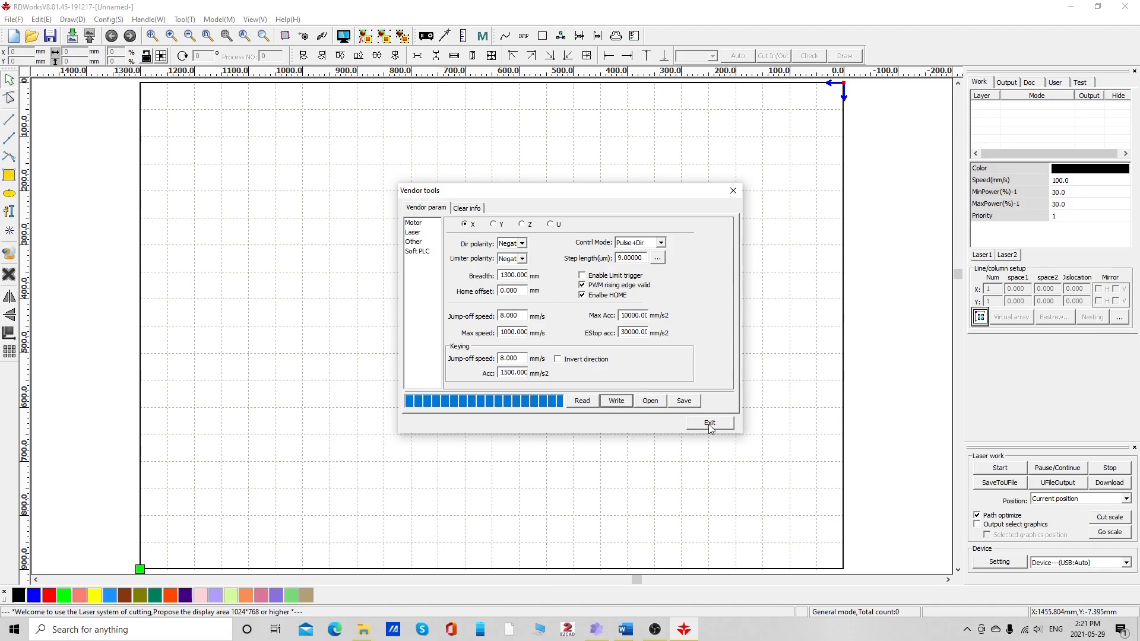
{"action": "left_click", "coordinate": [709, 422]}
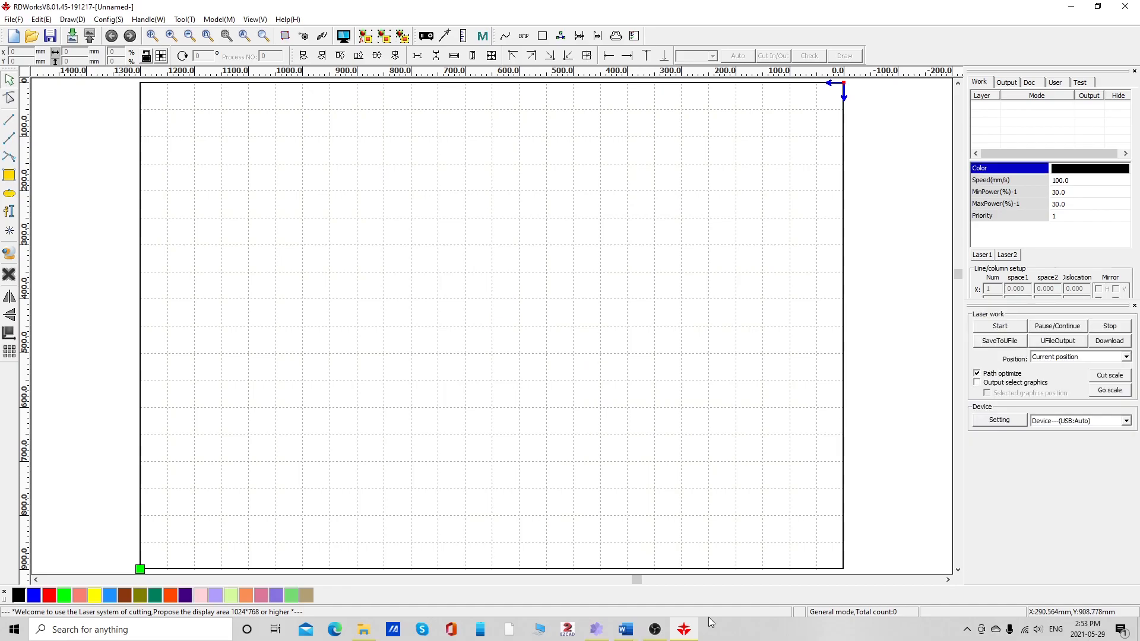
{"action": "mouse_move", "coordinate": [972, 470]}
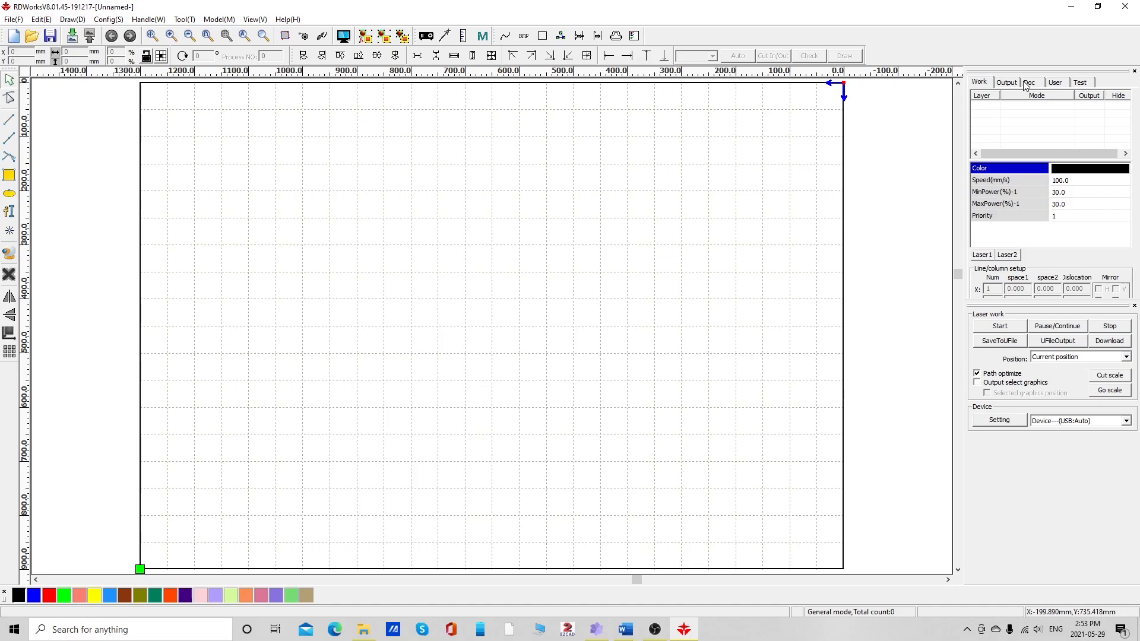
Step: On the User tab, read parameters, import the user parameter file, and write them to the controller
{"action": "left_click", "coordinate": [1054, 82]}
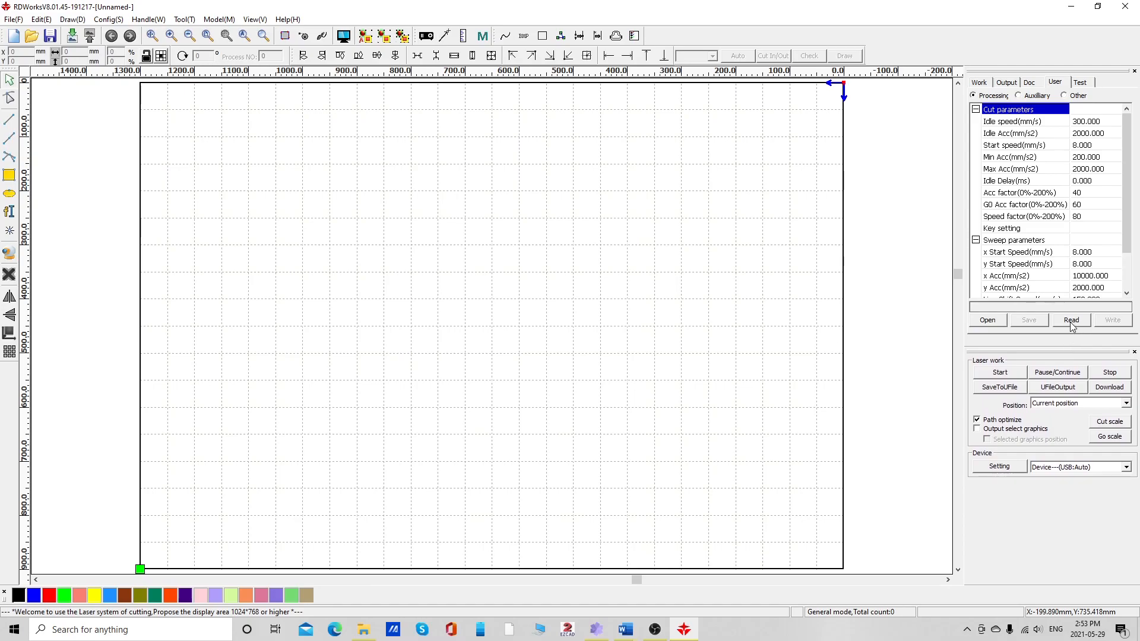
{"action": "left_click", "coordinate": [1071, 320]}
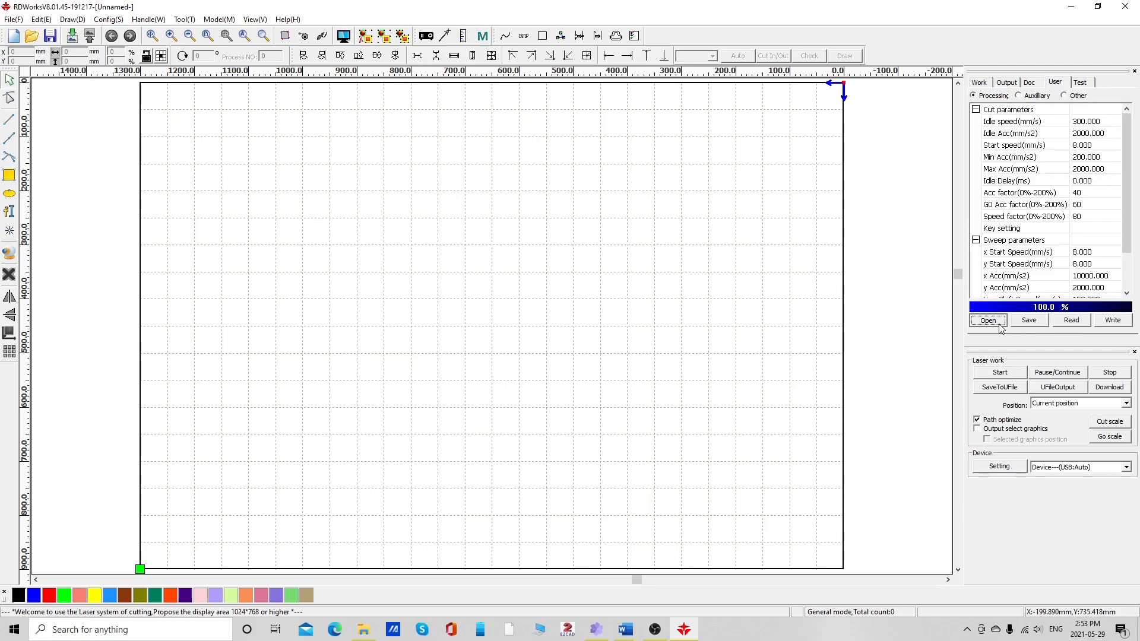
{"action": "left_click", "coordinate": [987, 320]}
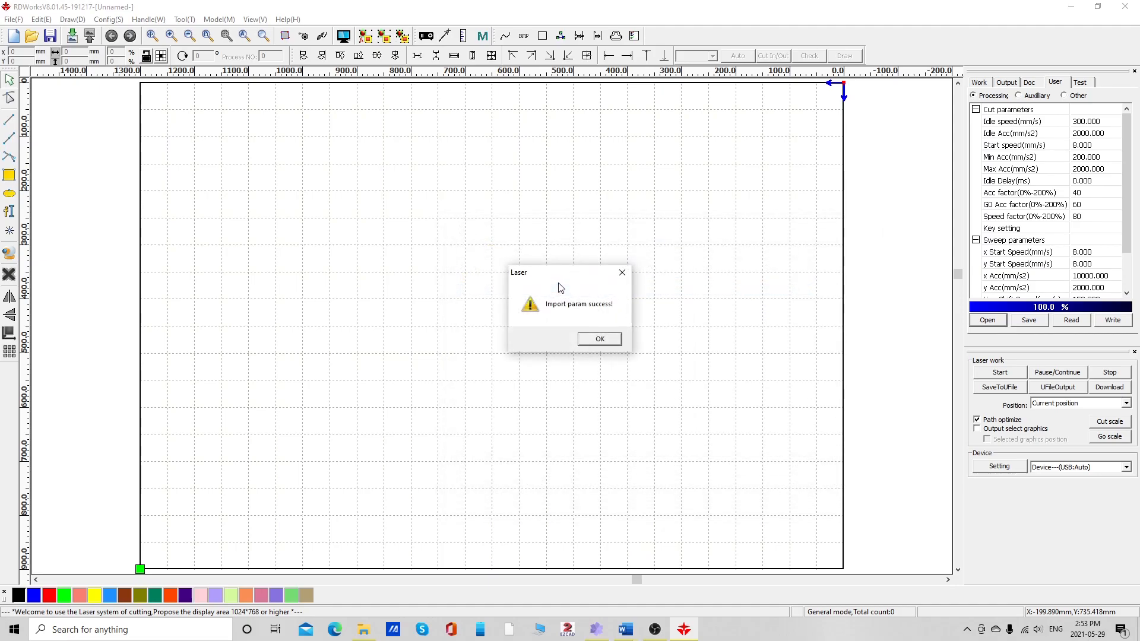
{"action": "left_click", "coordinate": [599, 339]}
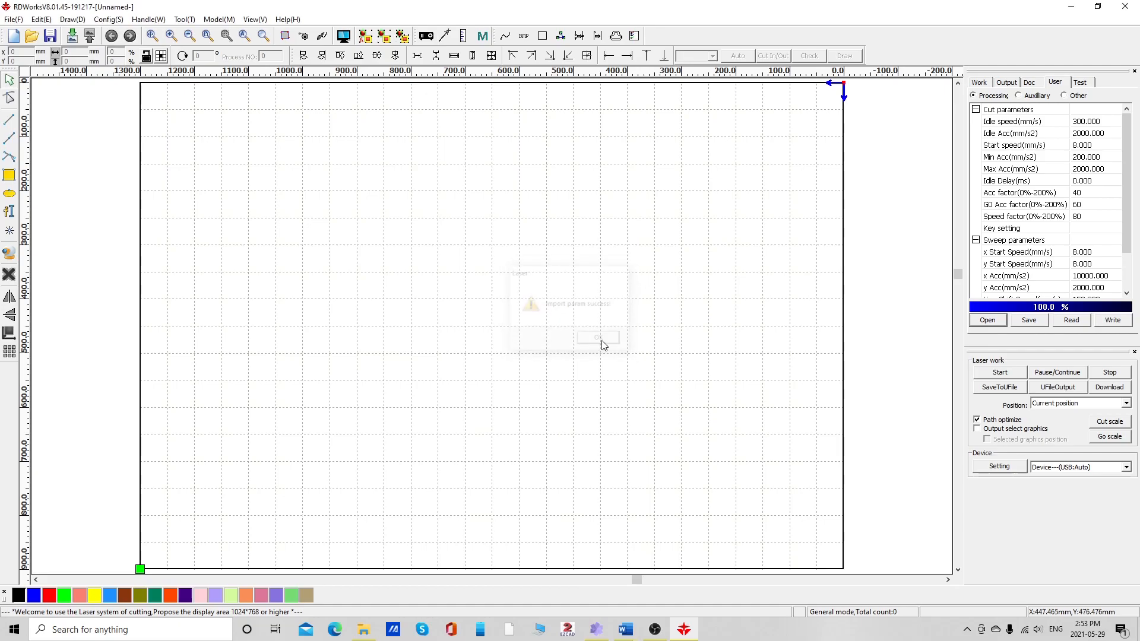
{"action": "left_click", "coordinate": [598, 337]}
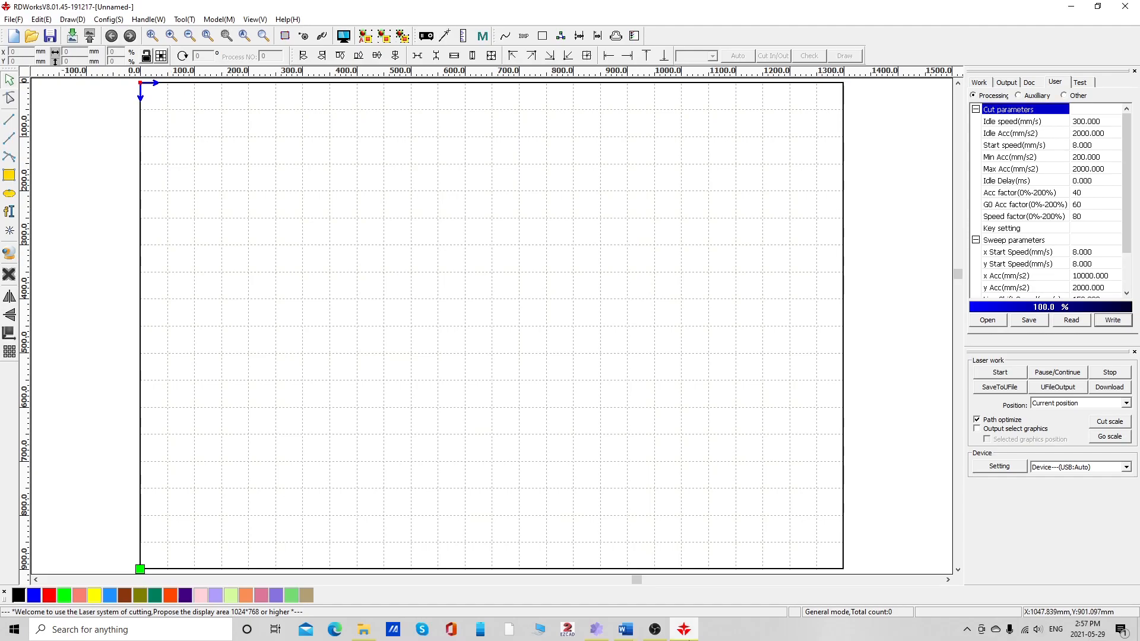
{"action": "mouse_move", "coordinate": [439, 480]}
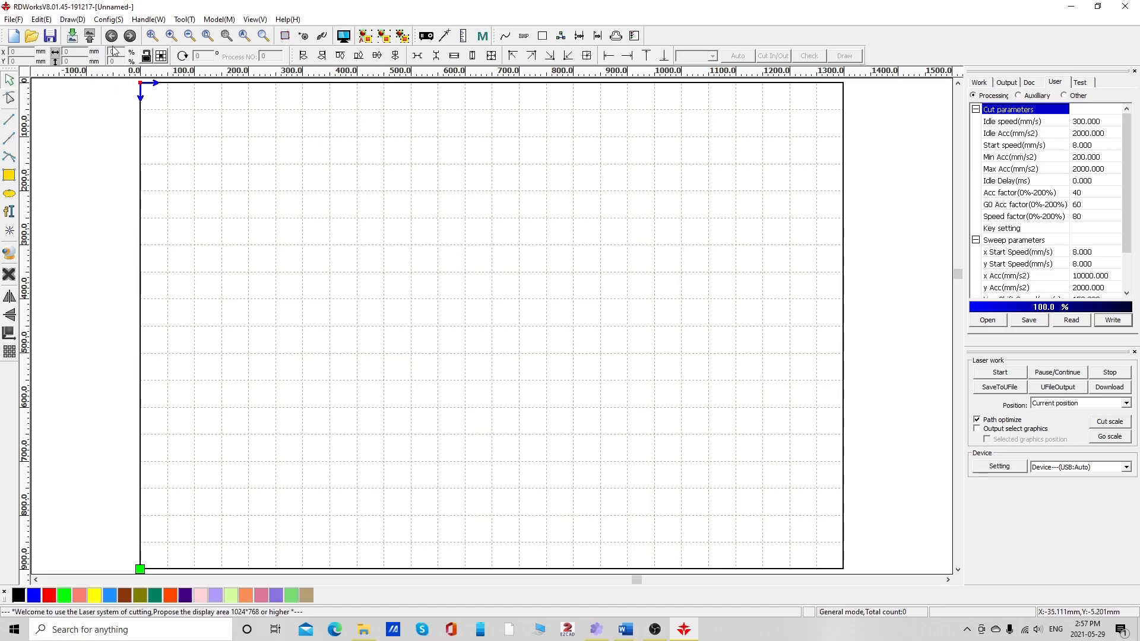
Step: Set the homing position to top-right in Config > System Setting and close the dialog
{"action": "left_click", "coordinate": [107, 19]}
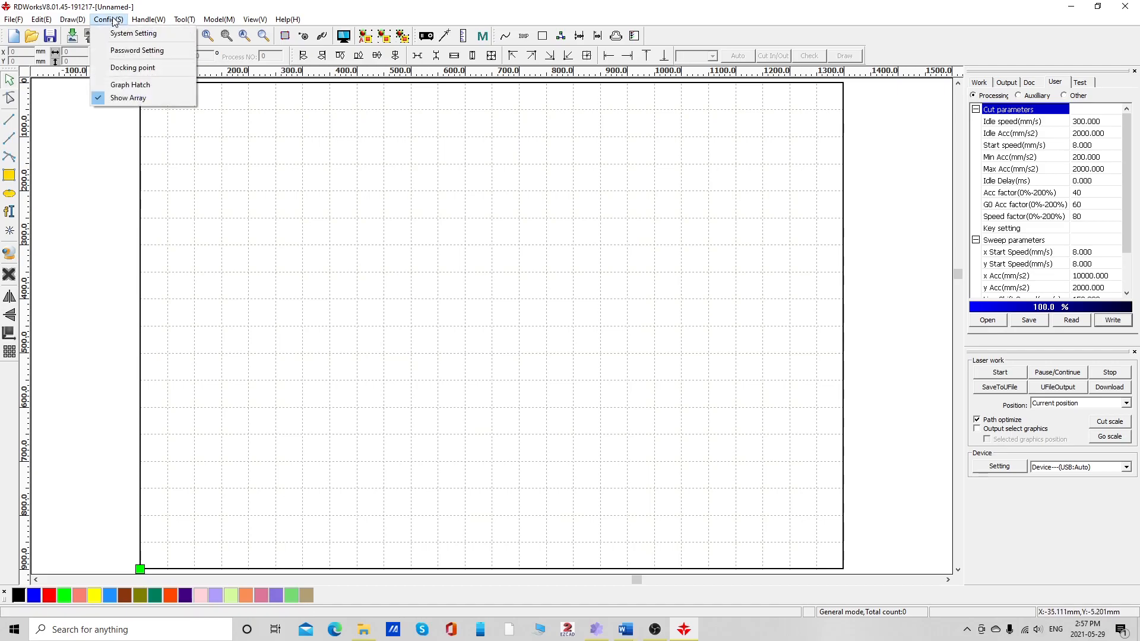
{"action": "left_click", "coordinate": [133, 33]}
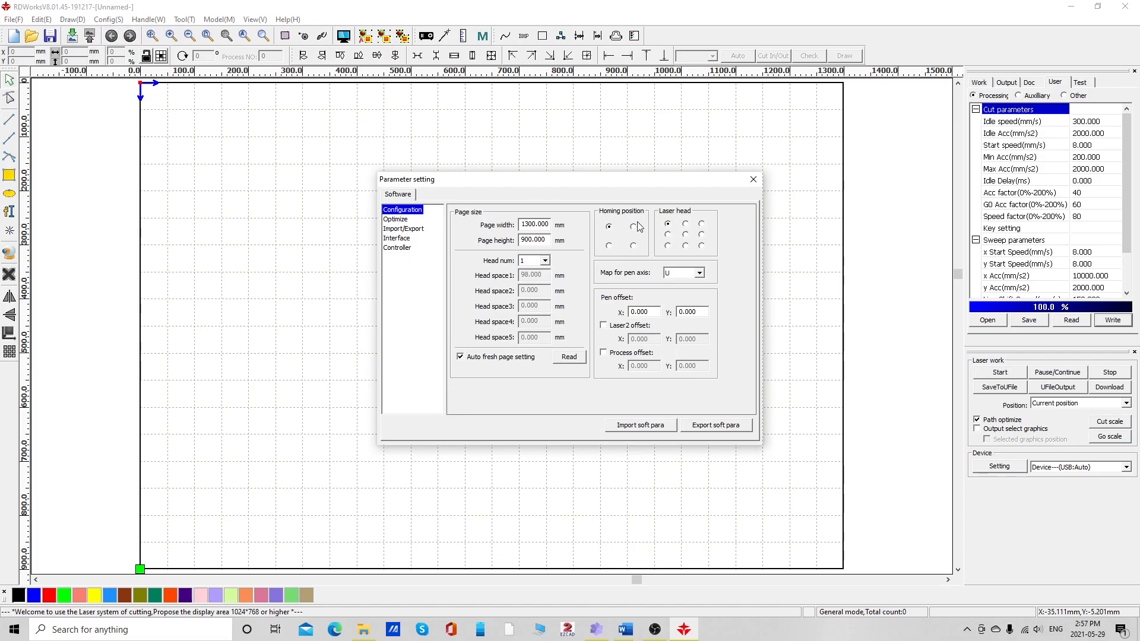
{"action": "left_click", "coordinate": [633, 226]}
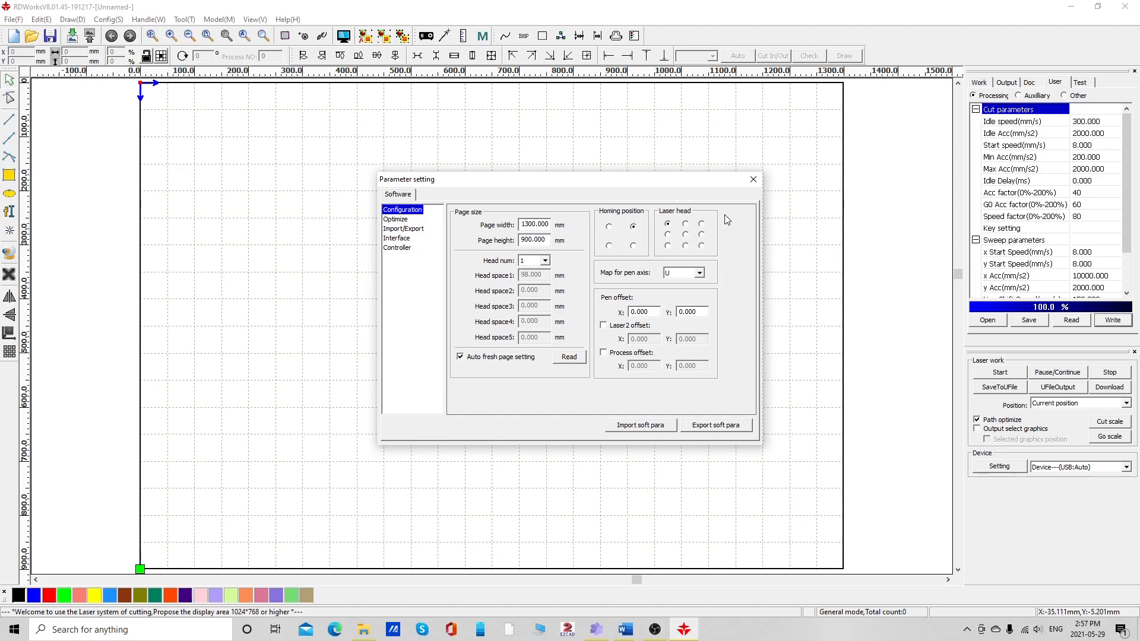
{"action": "left_click", "coordinate": [752, 179]}
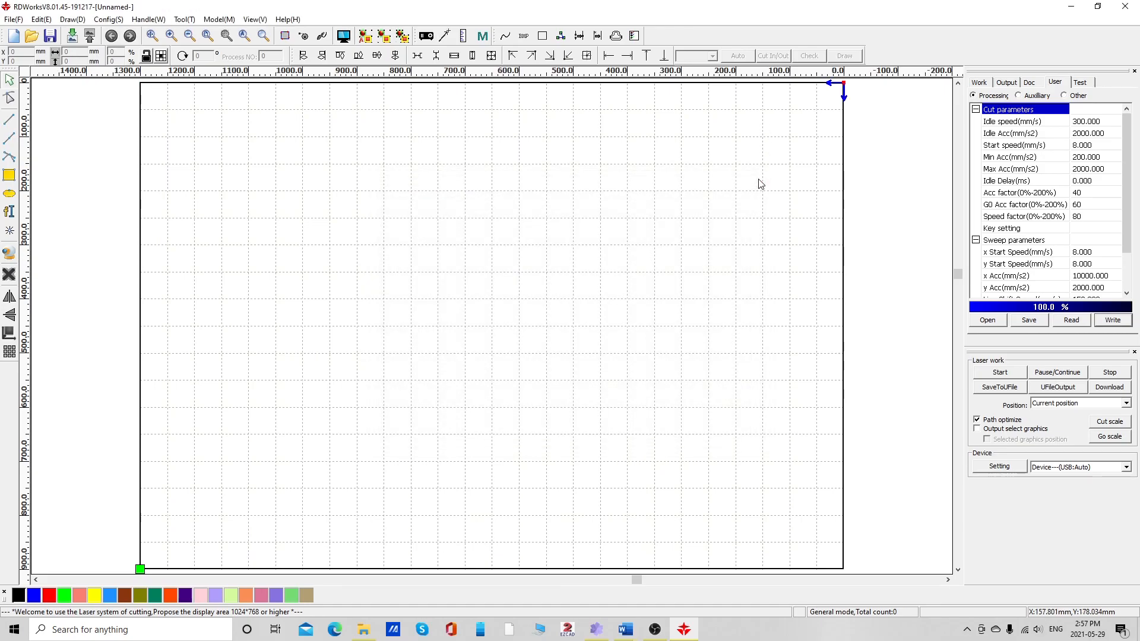